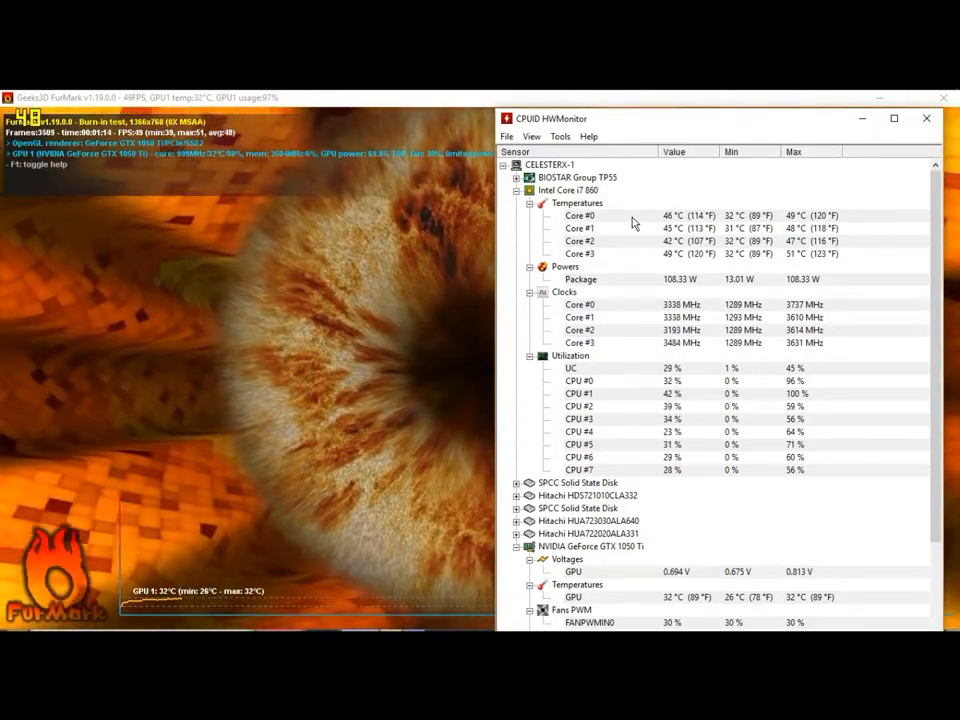
scroll("down", 3)
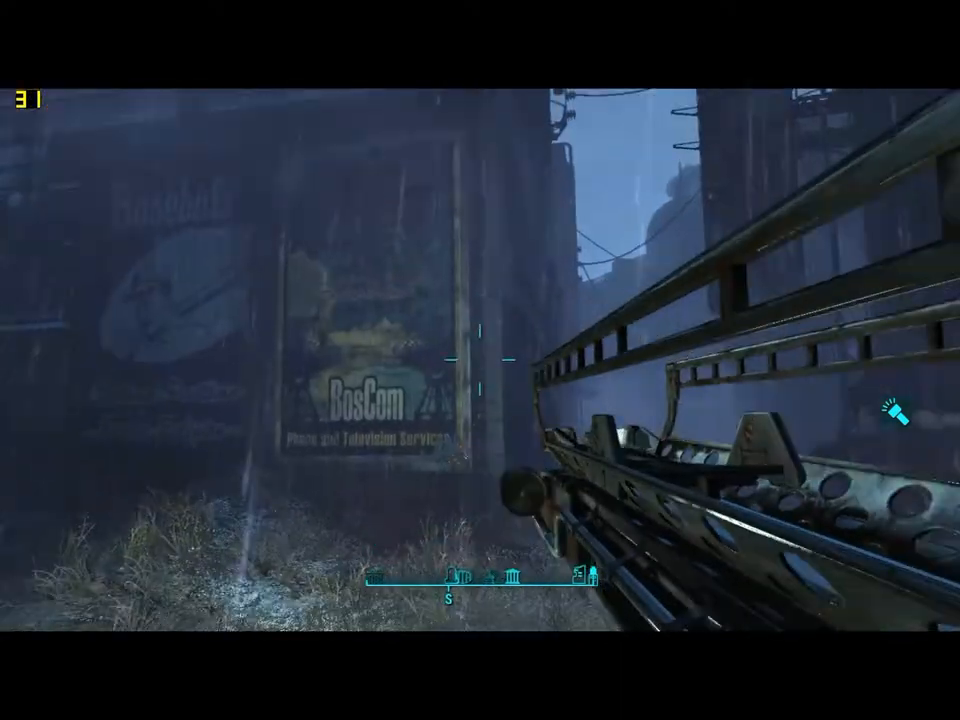
mouse_move(480, 360)
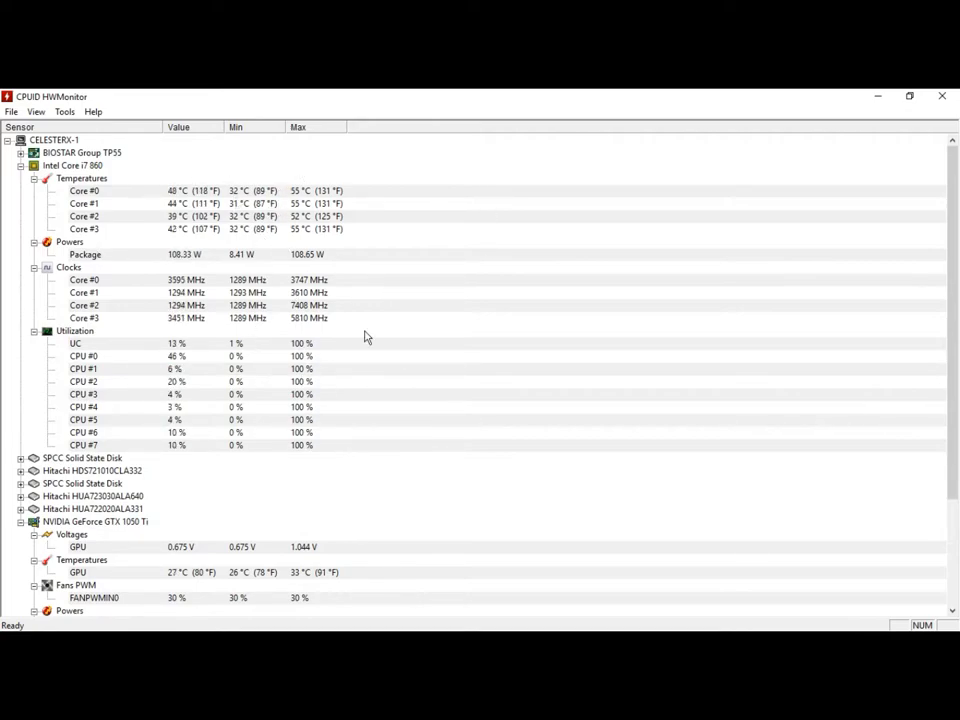
scroll("down", 3)
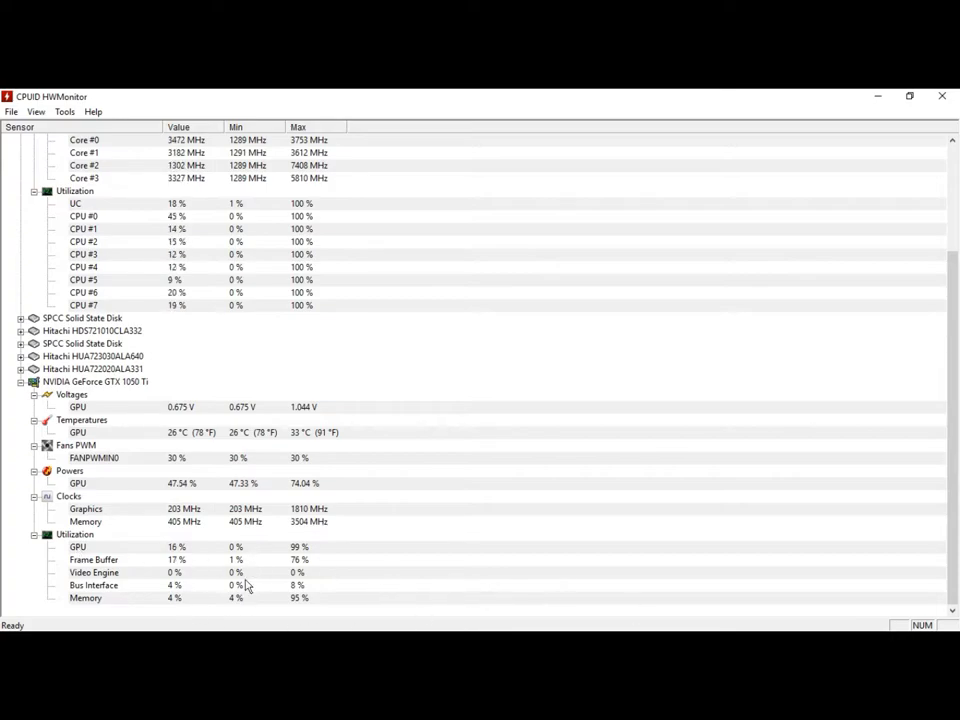
mouse_move(460, 540)
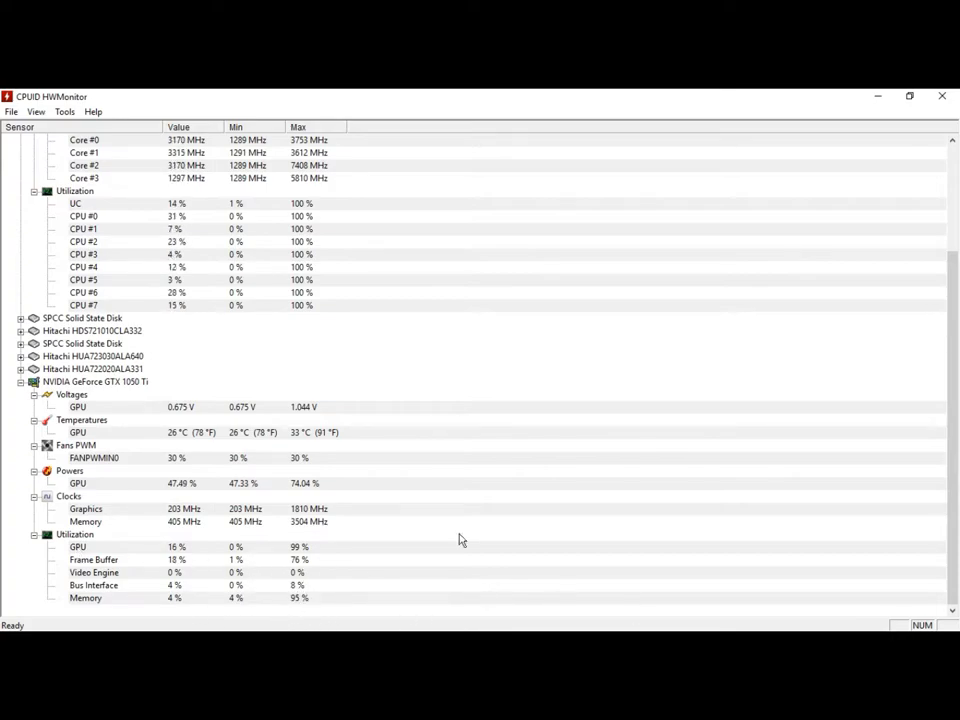